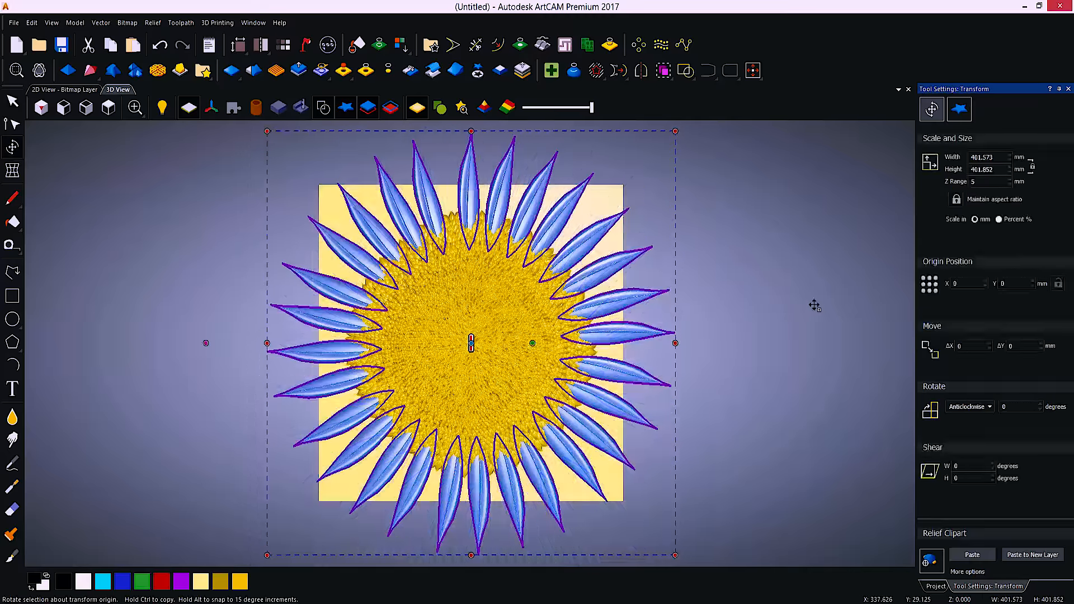
# - Spin the blue petal vectors around the flower centre with the rotate handle
pyautogui.moveTo(675, 130); pyautogui.dragTo(665, 183)
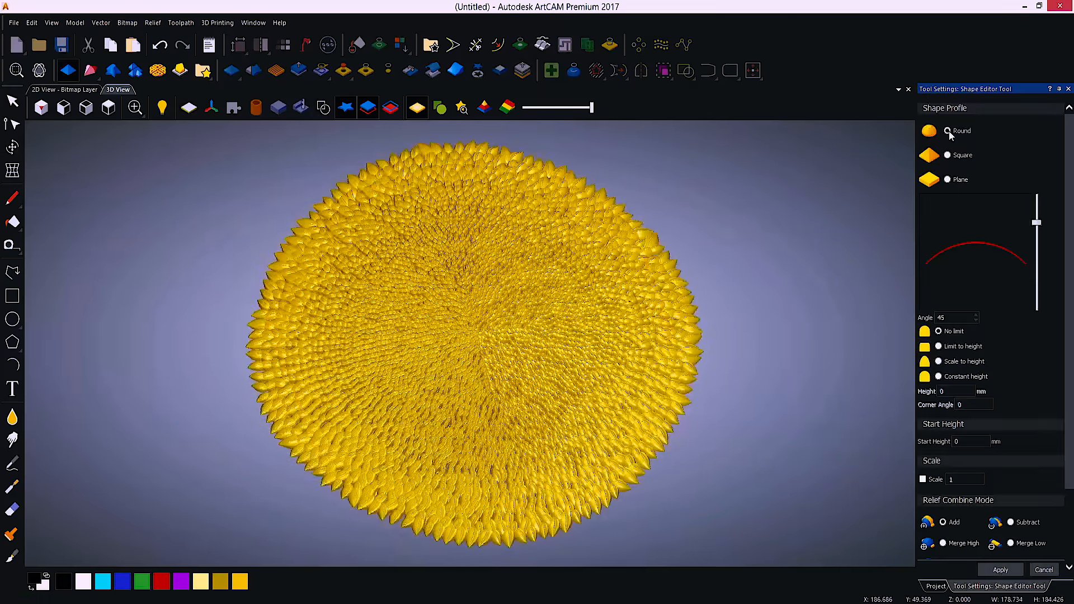
# - Lower the Round profile angle from 45 to about -18 degrees to dish the seed head
pyautogui.moveTo(1036, 221); pyautogui.dragTo(1036, 254)
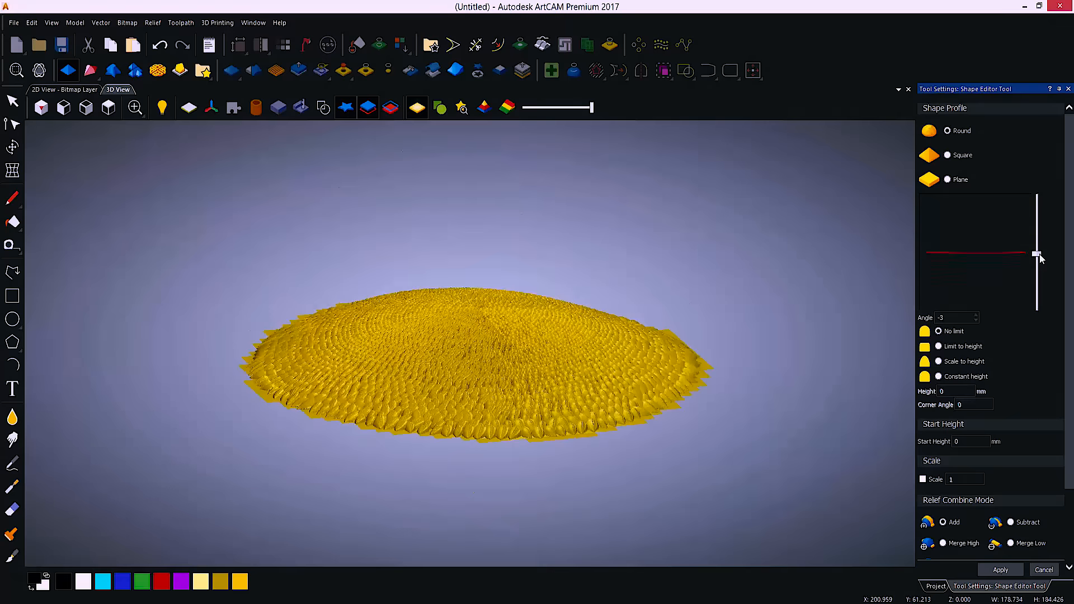
pyautogui.moveTo(1037, 252); pyautogui.dragTo(1038, 267)
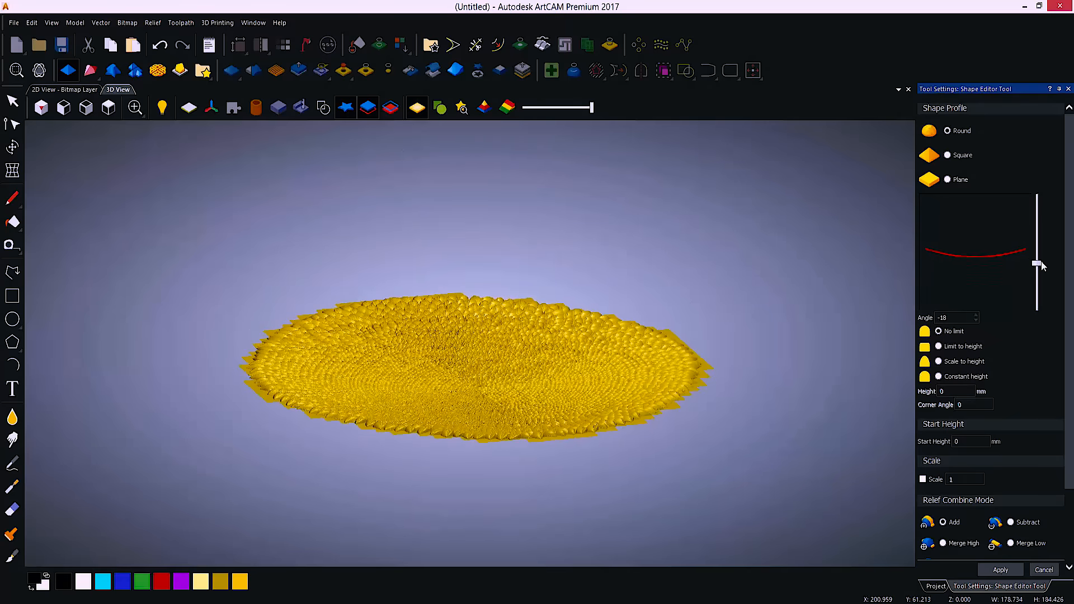
pyautogui.moveTo(1036, 266); pyautogui.dragTo(1036, 220)
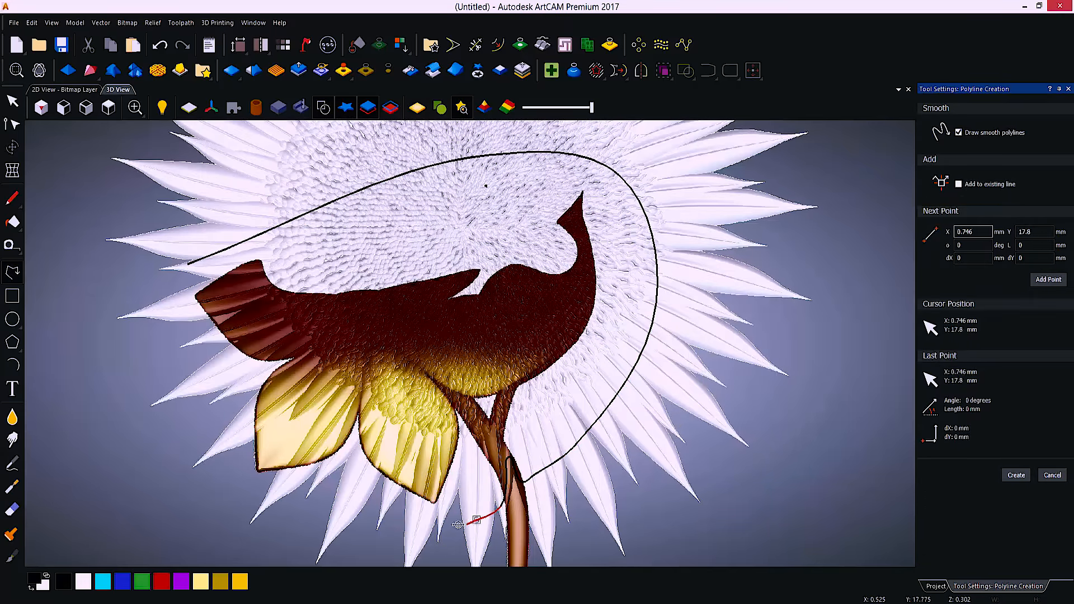
# - Choose the Conical Flat 0.2 - 20deg tool from the Steel > Engraving database
pyautogui.click(1015, 475)
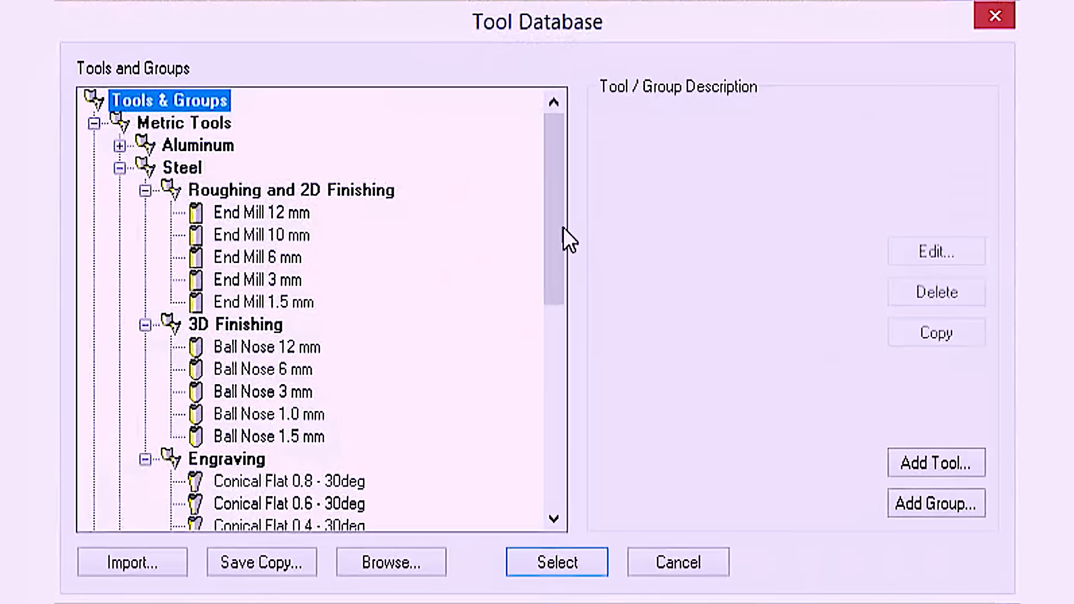
pyautogui.scroll(-3)
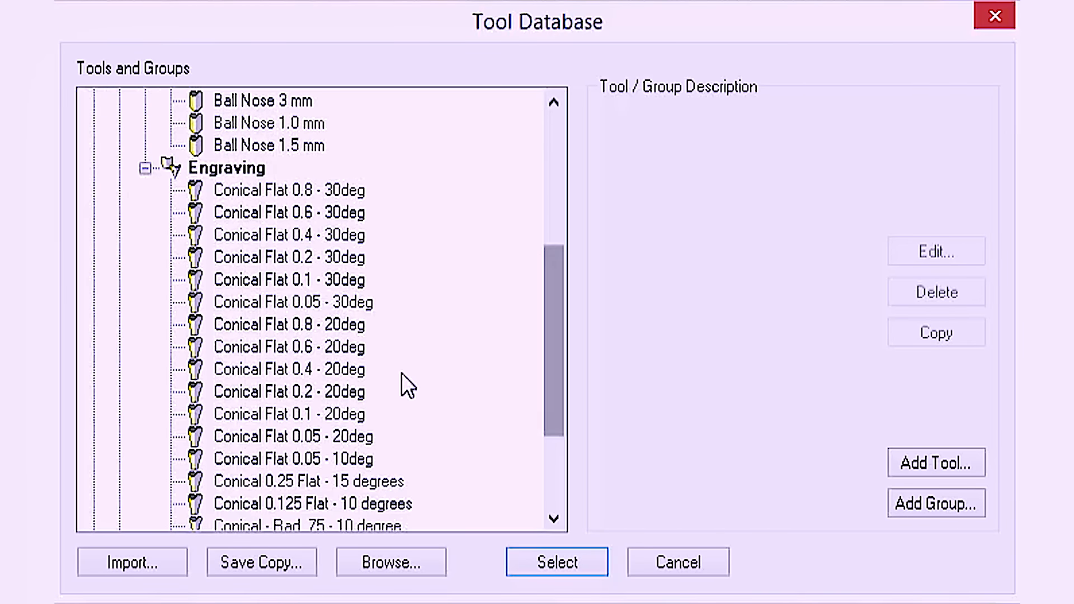
pyautogui.click(558, 562)
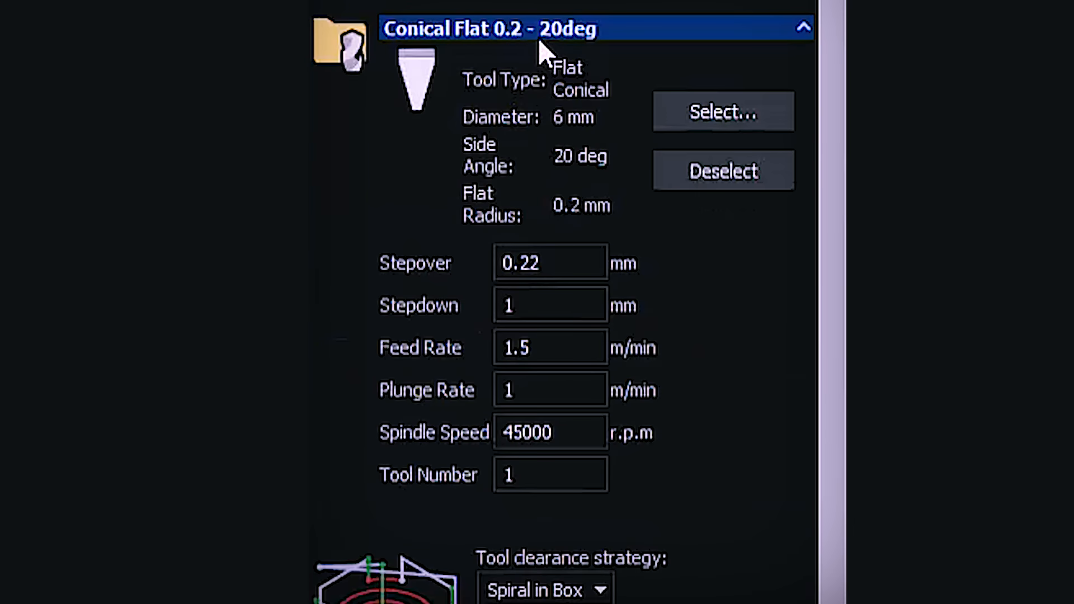
# - Collapse the tool details and show the clearance strategy choices such as Raster X & Y
pyautogui.click(803, 28)
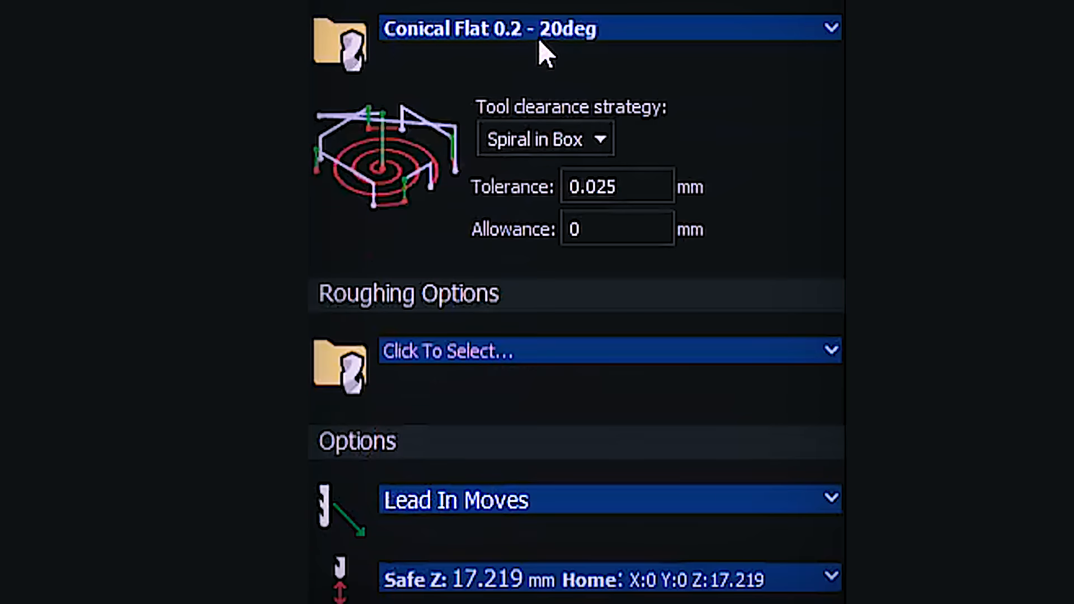
pyautogui.click(543, 138)
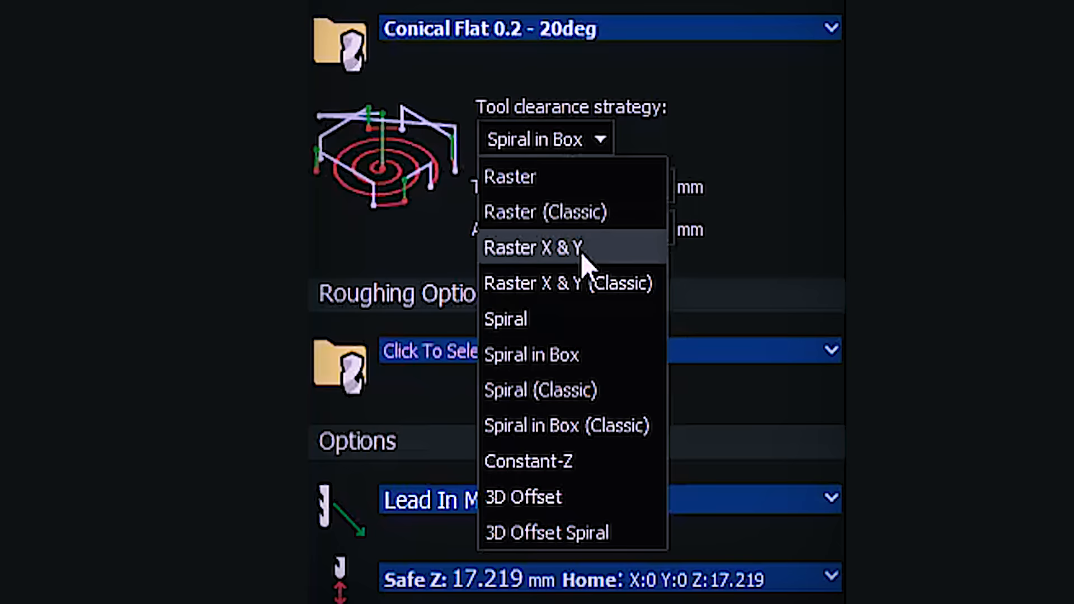
pyautogui.moveTo(579, 532)
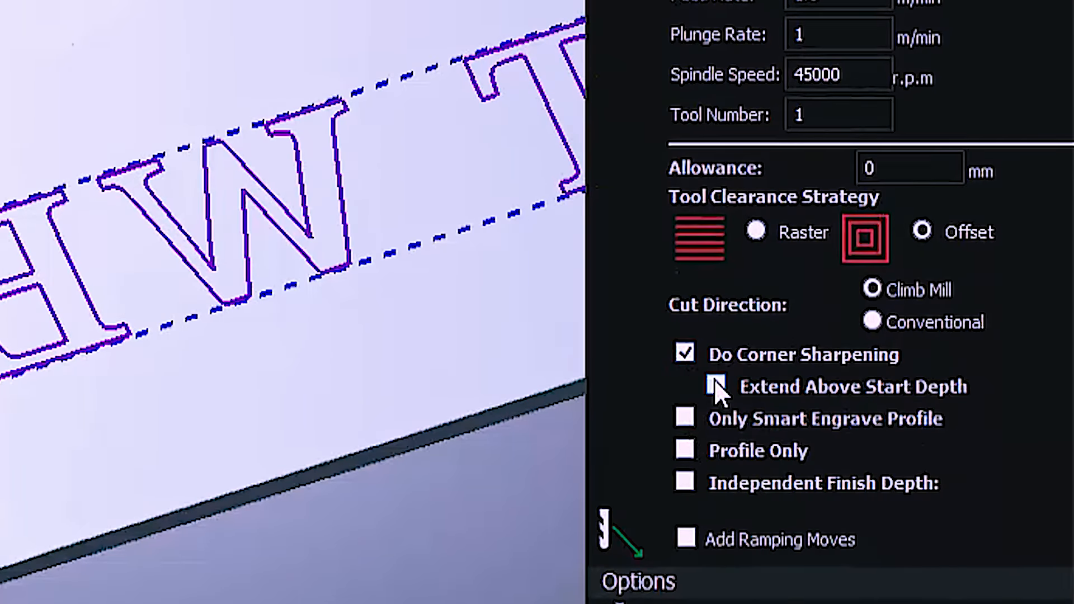
# - Enable Extend Above Start Depth with an Extension Z Height of 2
pyautogui.click(685, 386)
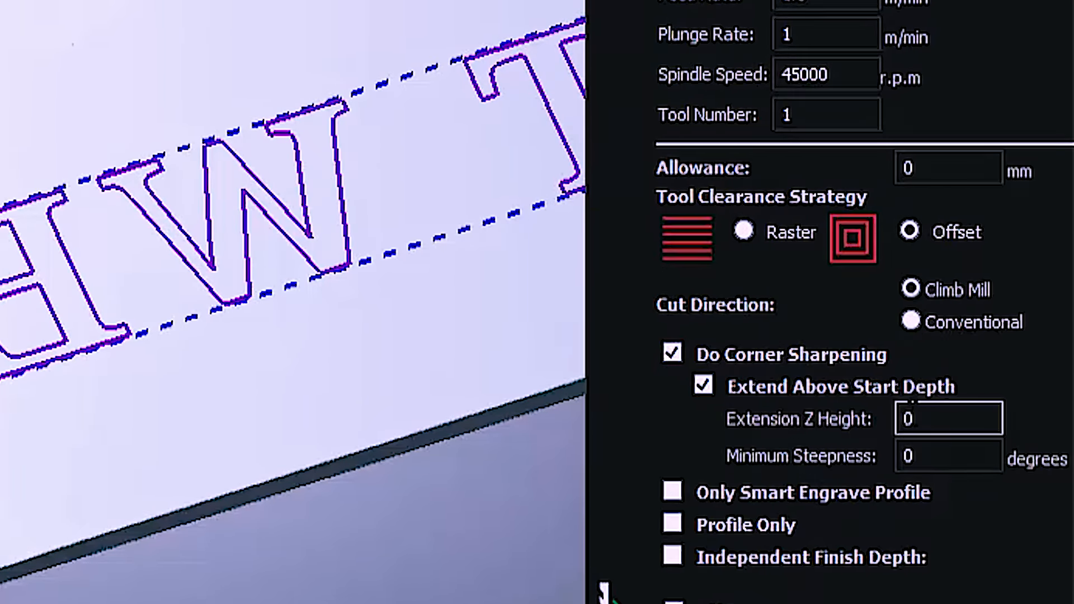
pyautogui.click(948, 417)
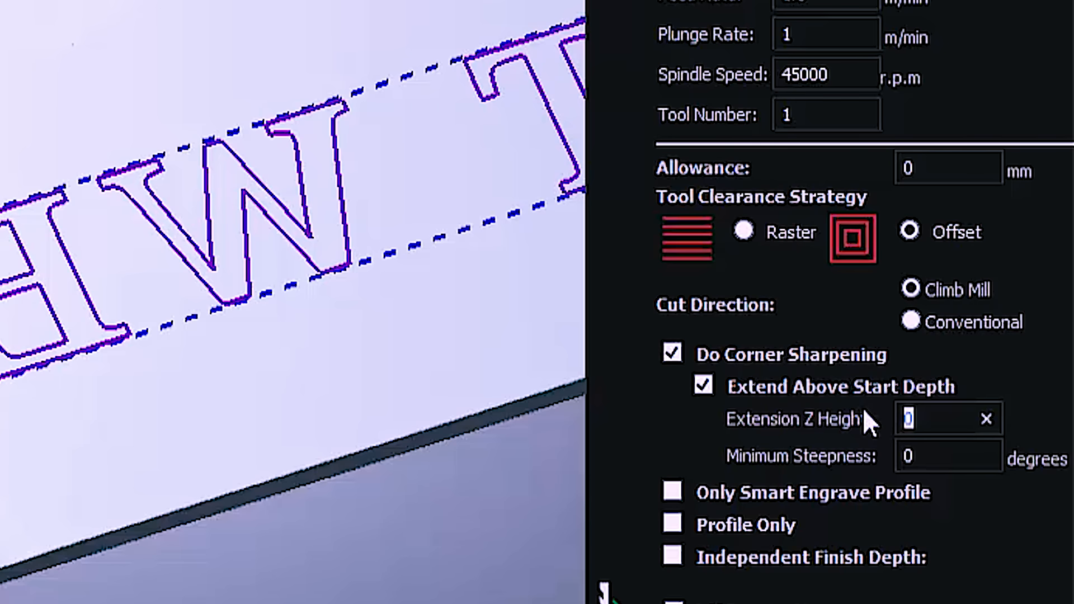
pyautogui.write('2')
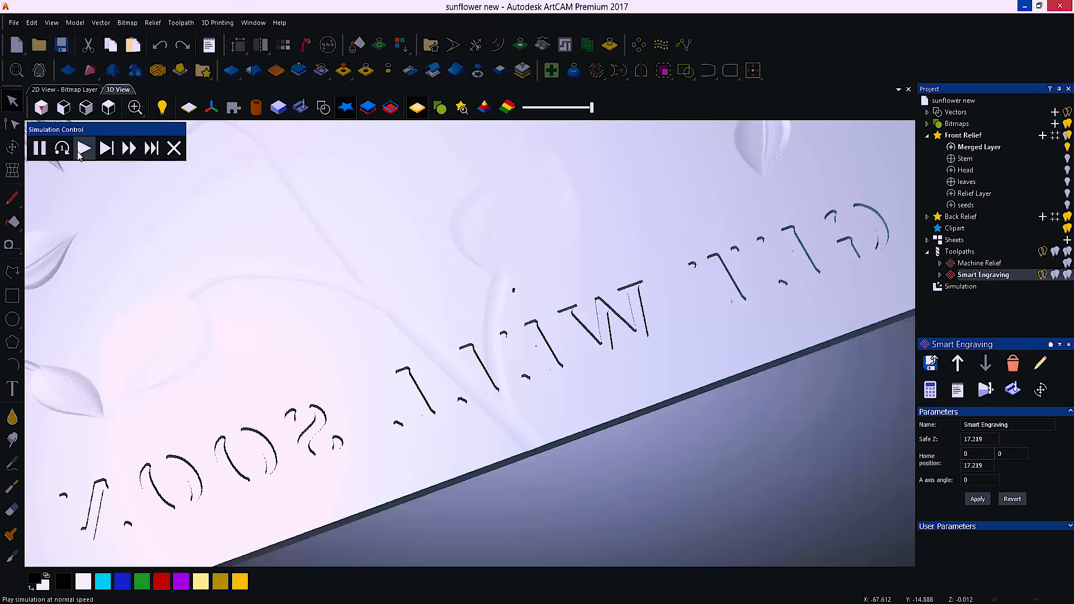
# - Play the Smart Engraving simulation carving the lettering at normal speed
pyautogui.click(84, 149)
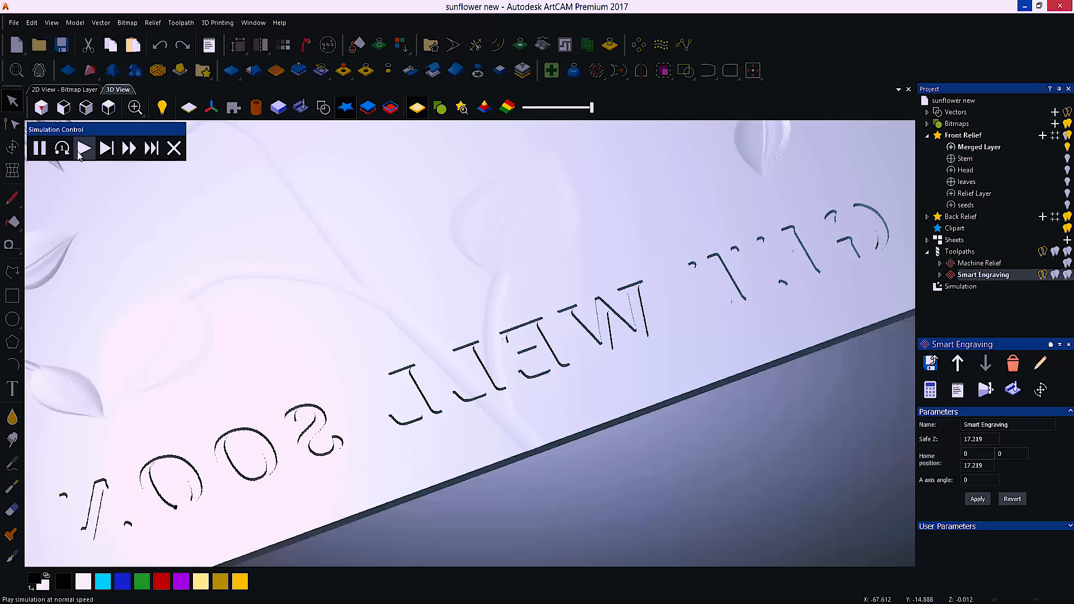
pyautogui.click(84, 148)
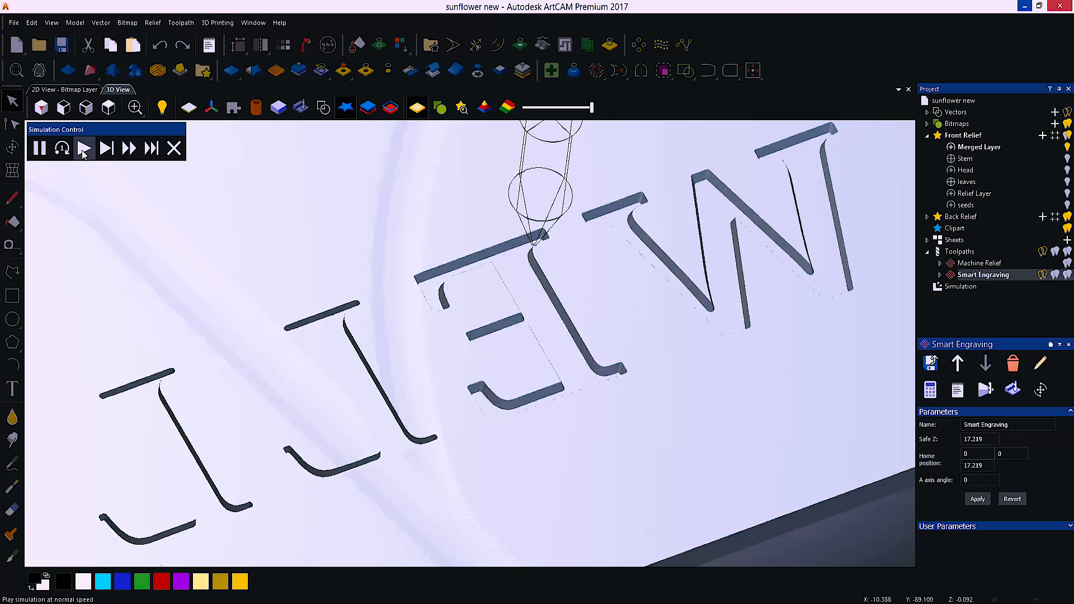
pyautogui.click(83, 148)
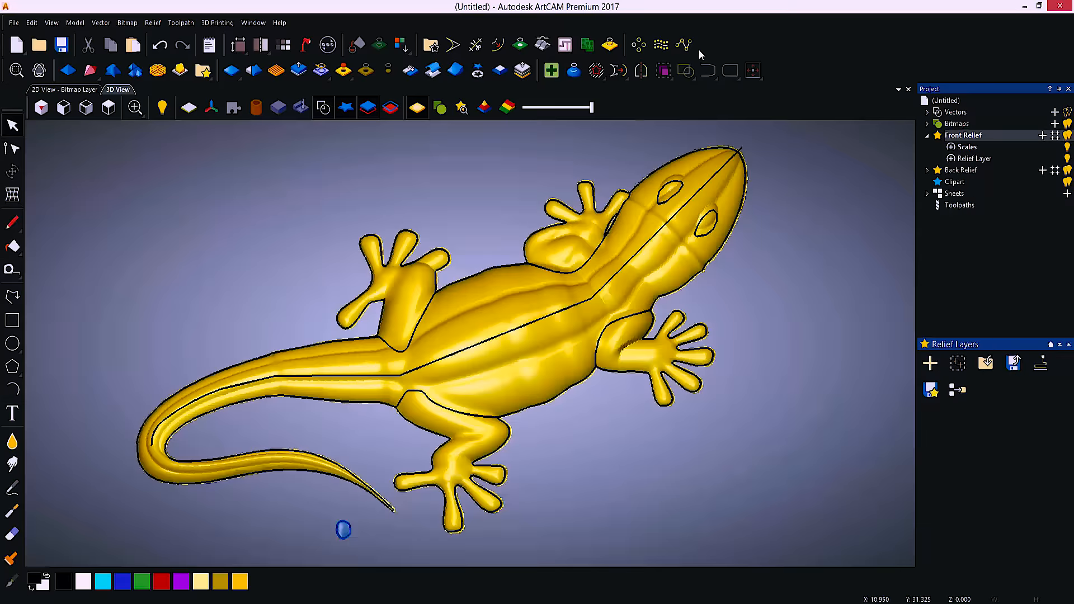
pyautogui.moveTo(661, 44)
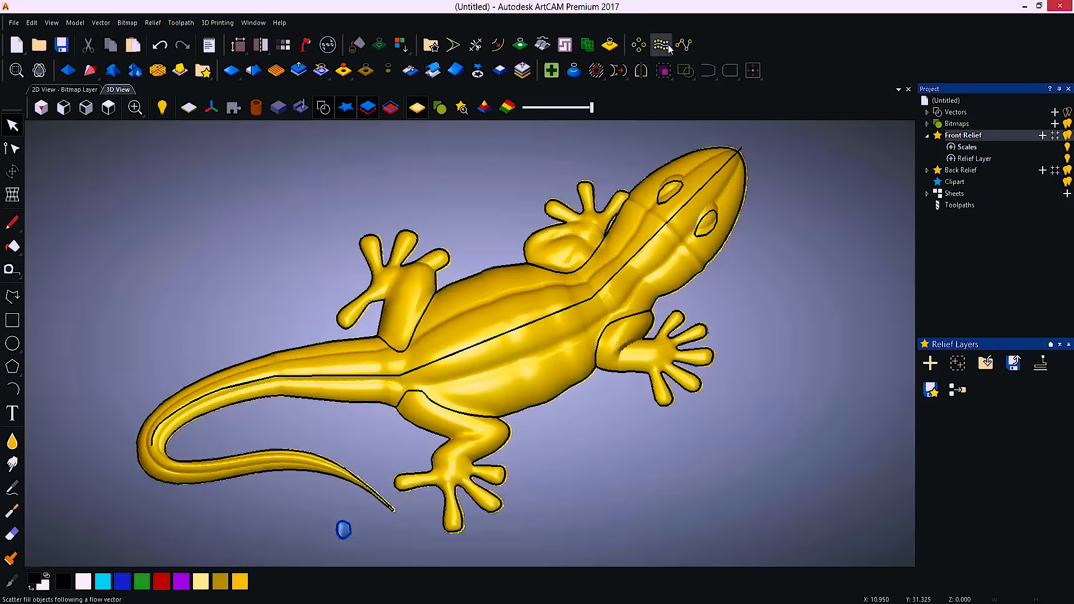
# - Scatter scales along the lizard's flow line, then switch sculpting to the Eraser Tool
pyautogui.click(660, 45)
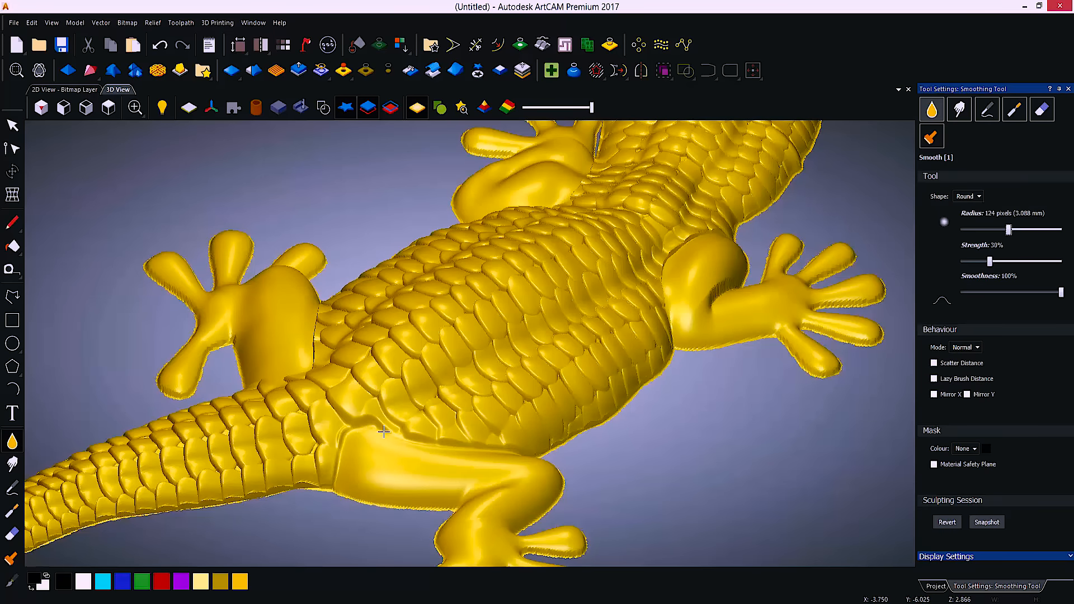
pyautogui.click(1040, 109)
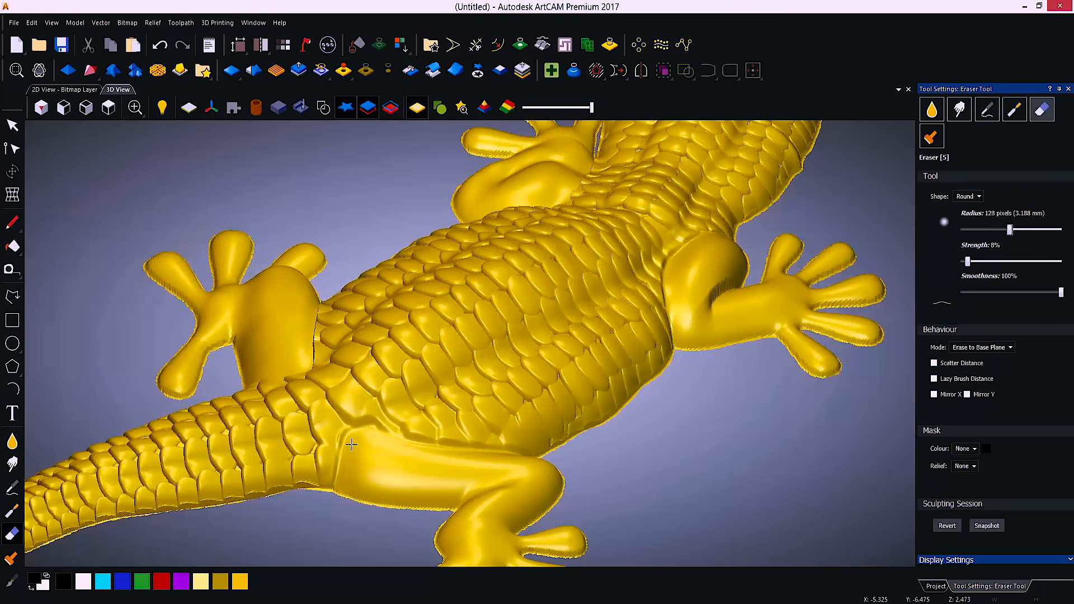